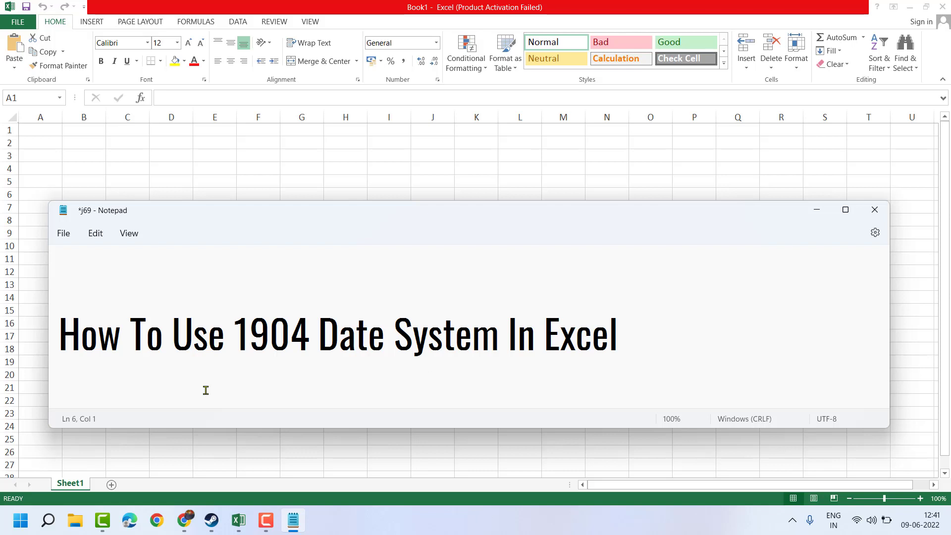
mouse_move(203, 391)
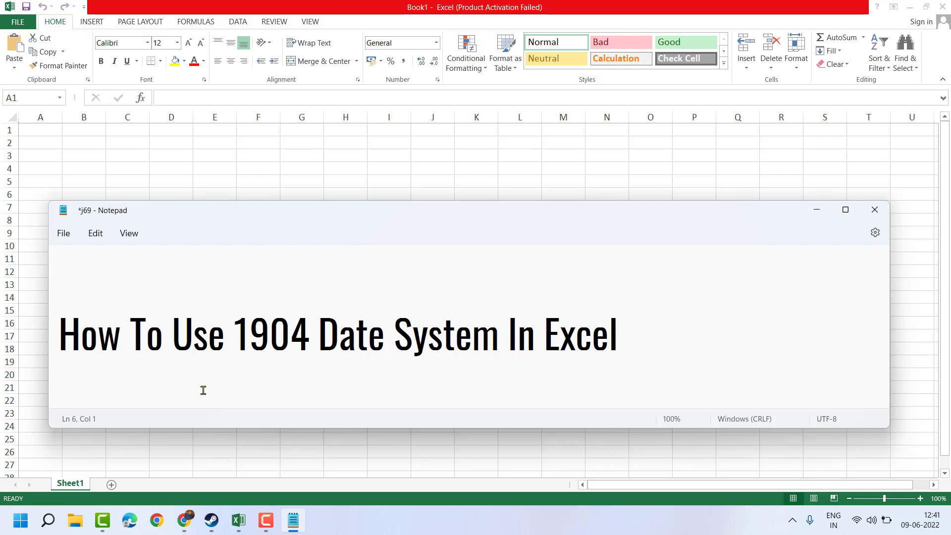
mouse_move(824, 198)
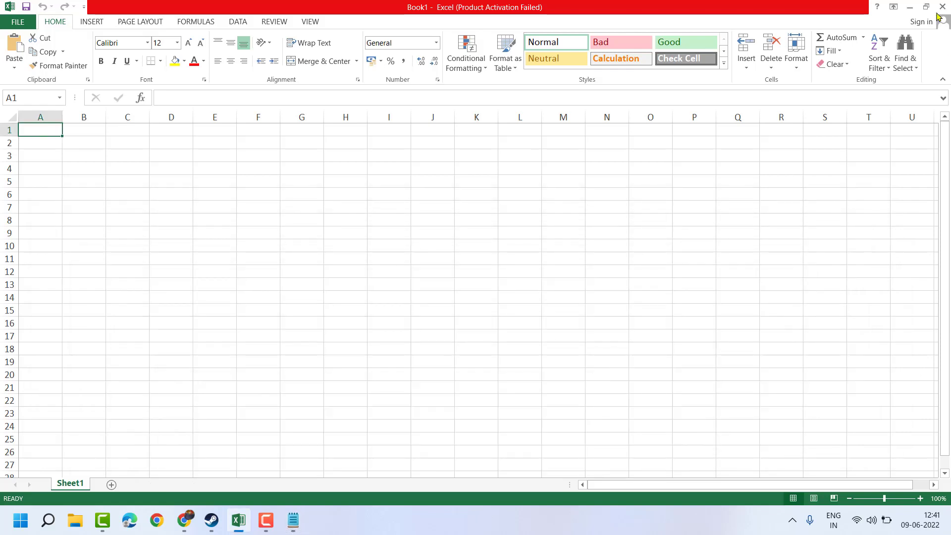
- Open the Excel Options dialog from the File backstage view
left_click(18, 21)
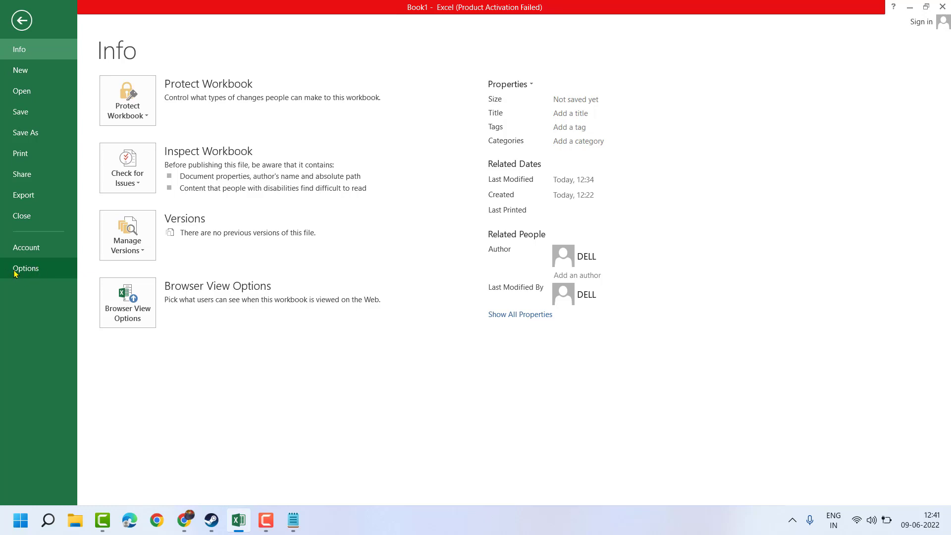
left_click(26, 268)
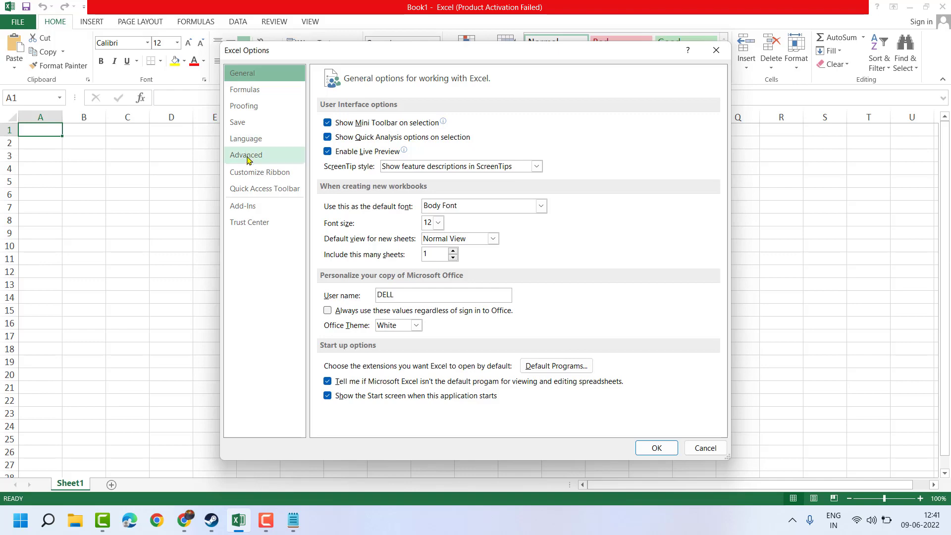
- Show the Advanced options scrolled to 'When calculating this workbook'
left_click(246, 155)
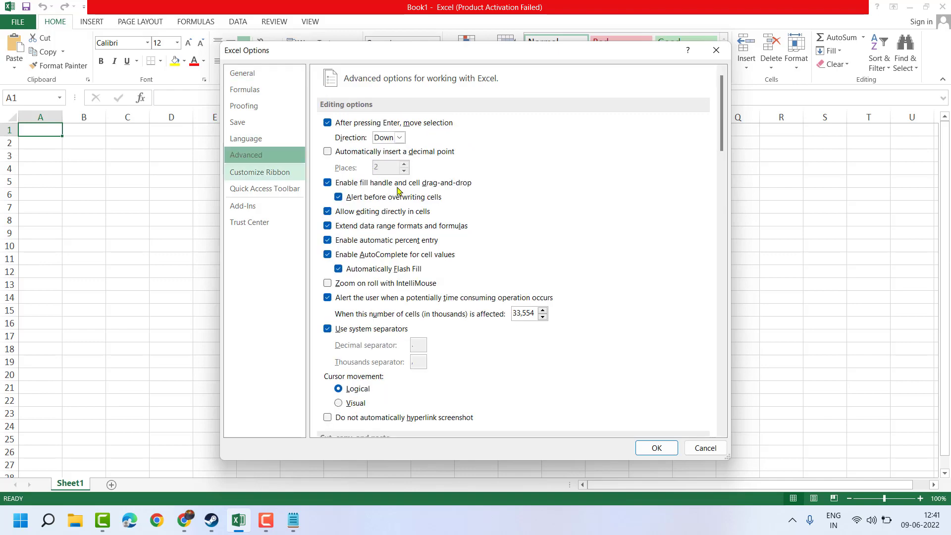
scroll("down", 3)
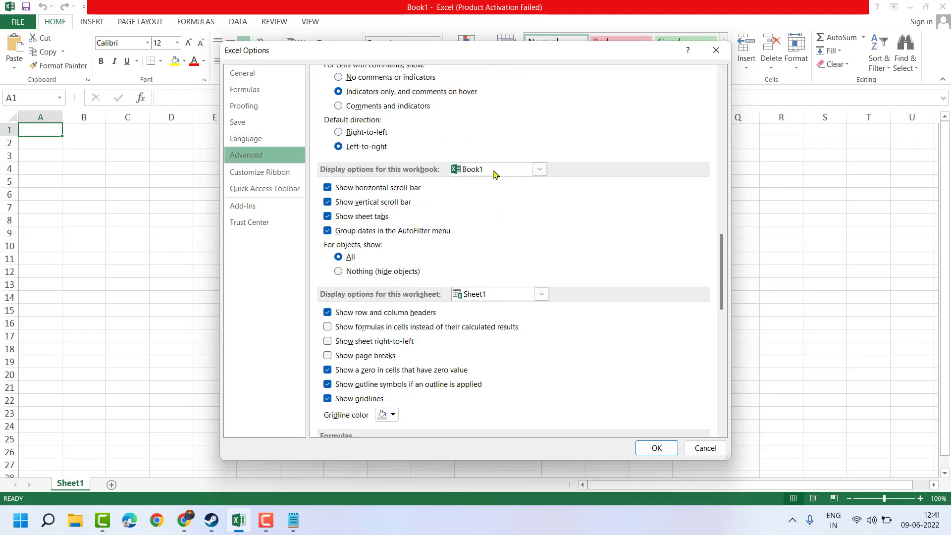
scroll("down", 3)
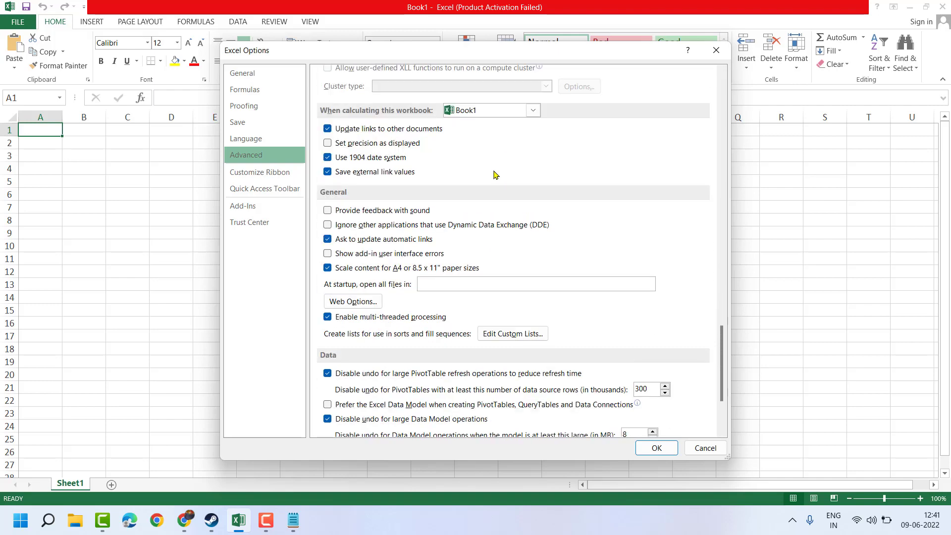
mouse_move(320, 154)
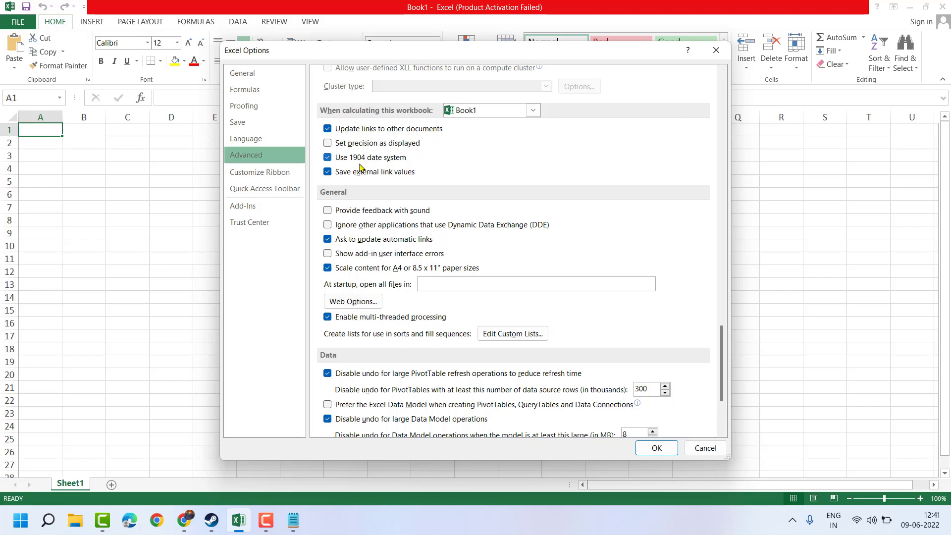
mouse_move(368, 164)
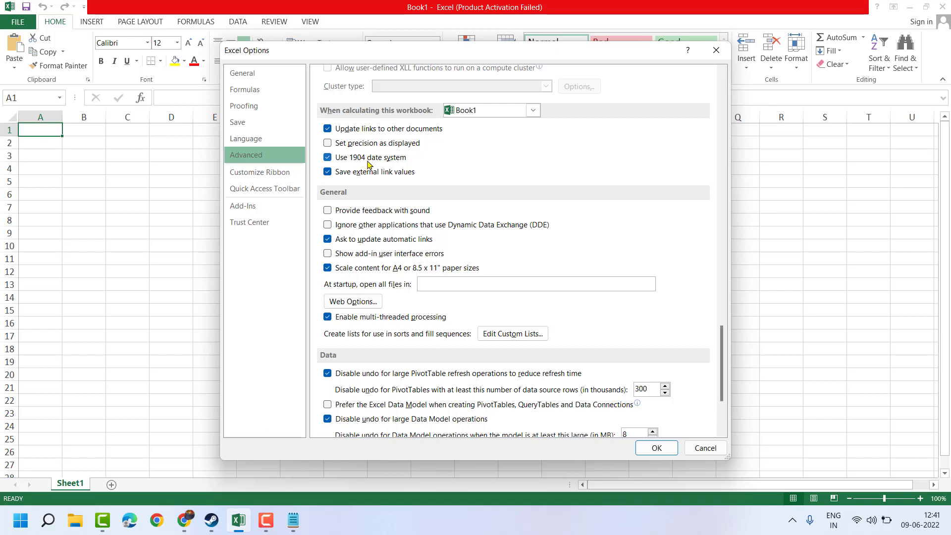
- Enable 'Use 1904 date system' for Book1 and confirm with OK
left_click(328, 157)
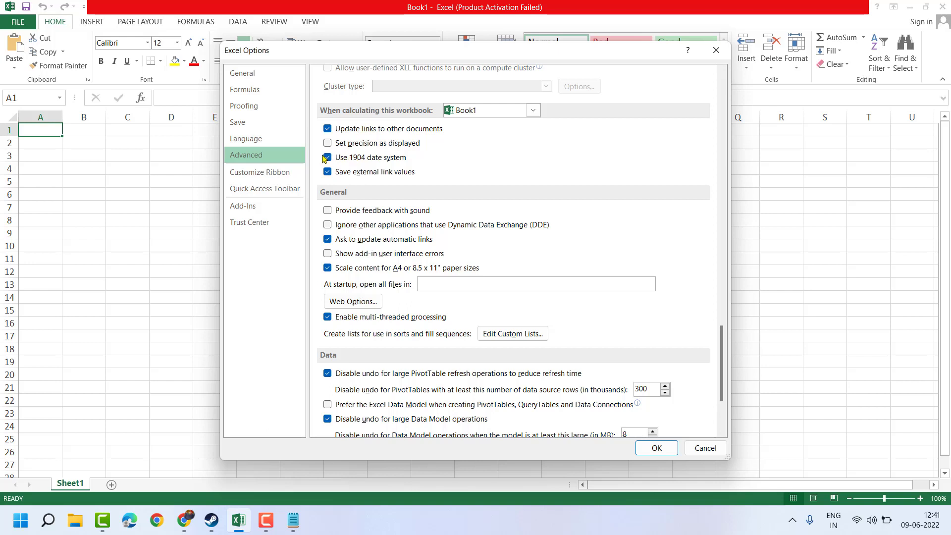
left_click(327, 158)
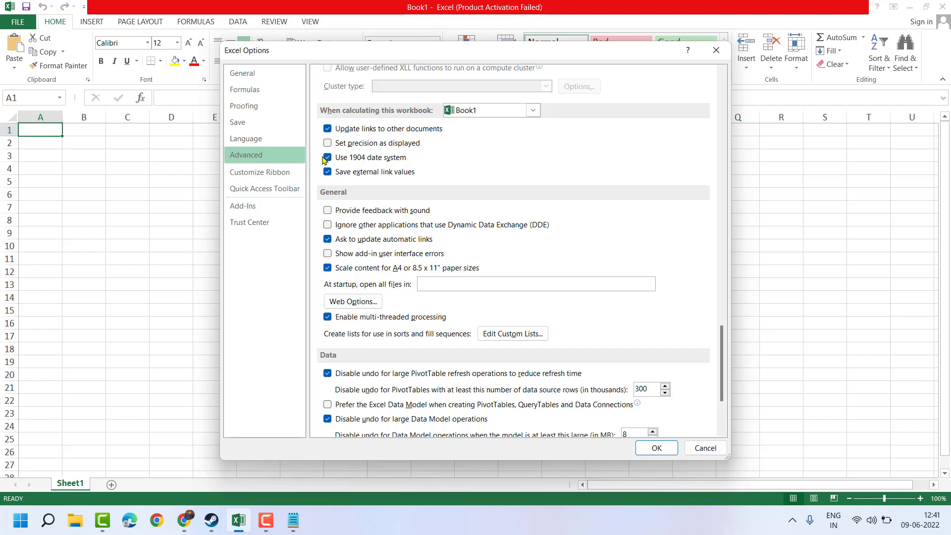
left_click(327, 157)
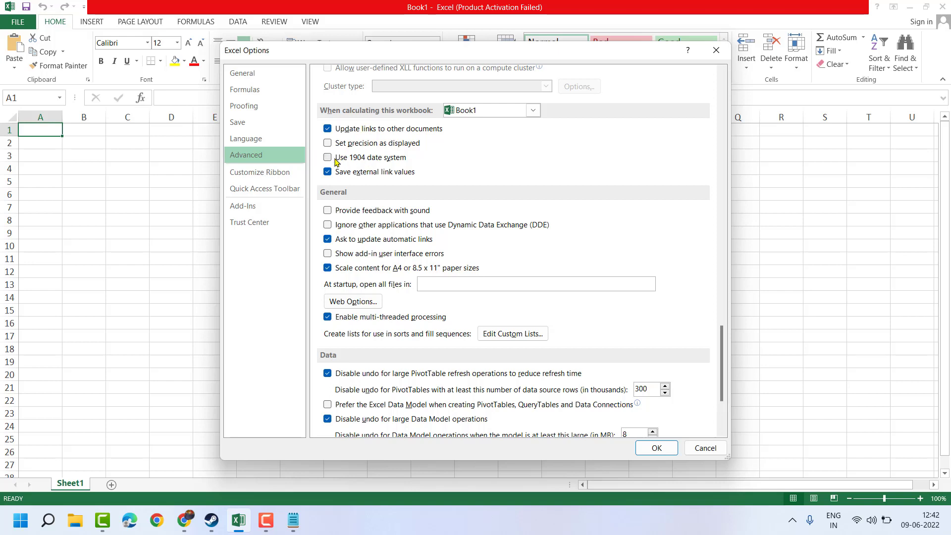
left_click(327, 157)
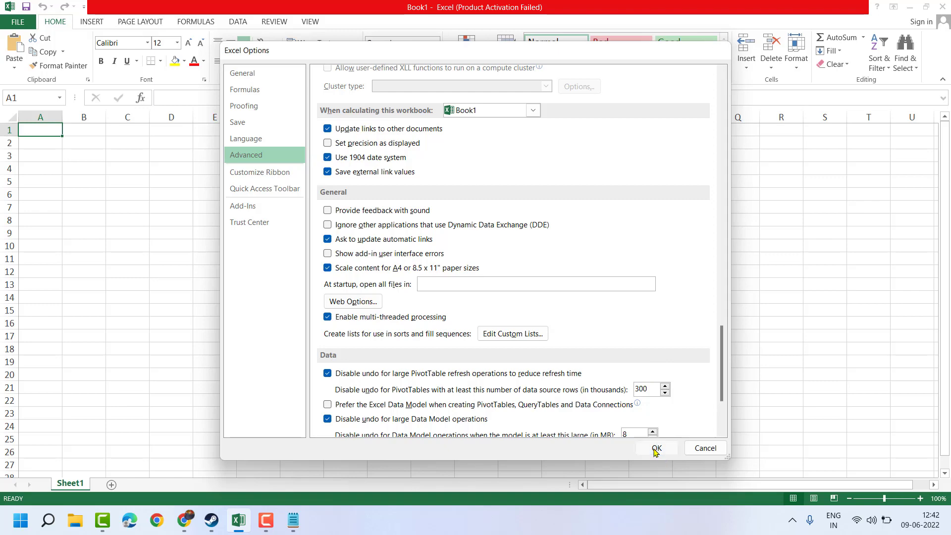
left_click(656, 448)
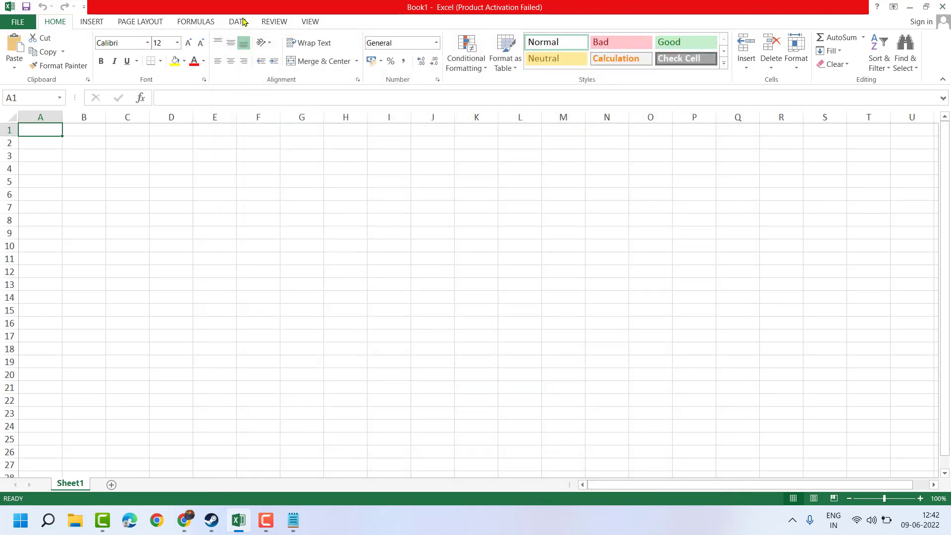
mouse_move(238, 232)
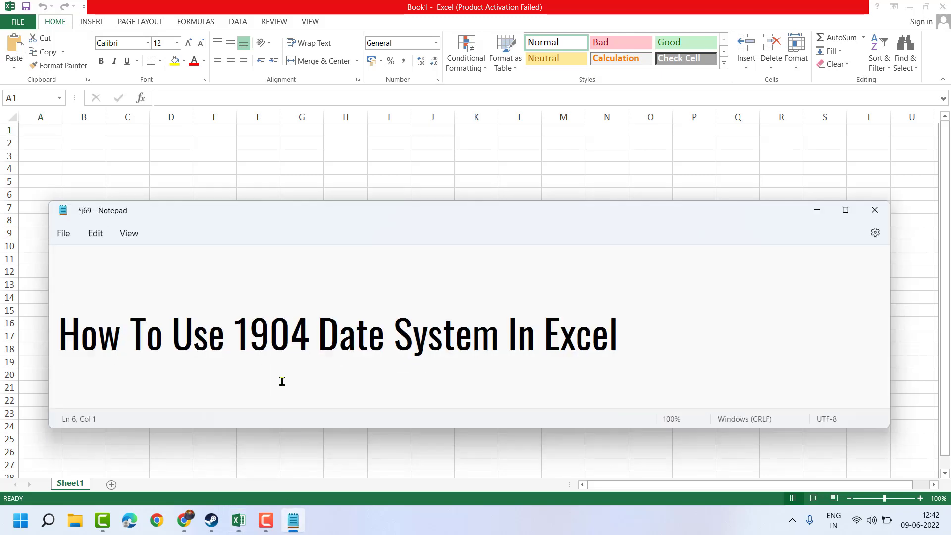
mouse_move(204, 366)
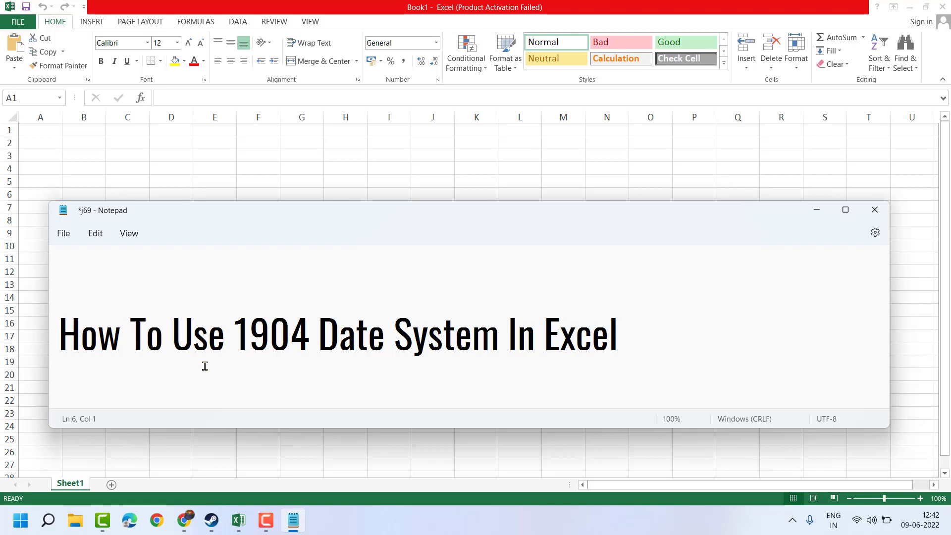
mouse_move(820, 216)
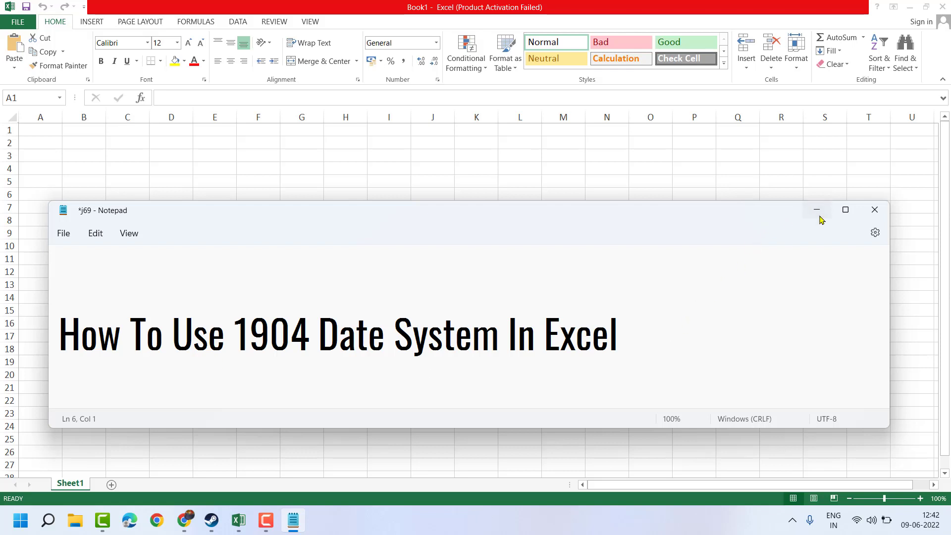